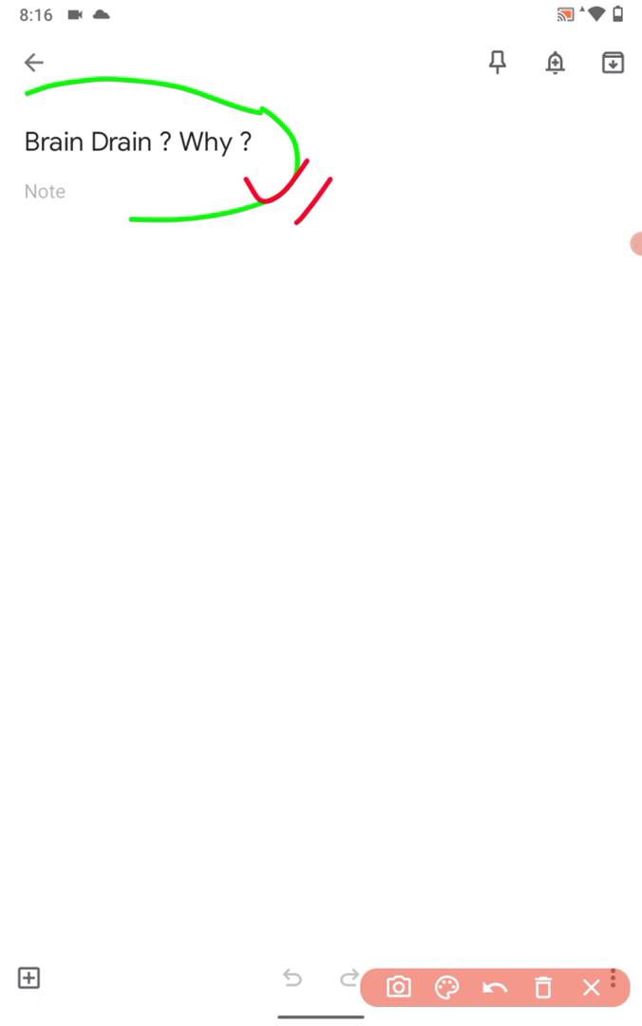
Write red notes down the right side, circle 117 and add curved red strokes beside it.
left_click_drag(380, 300, 408, 342)
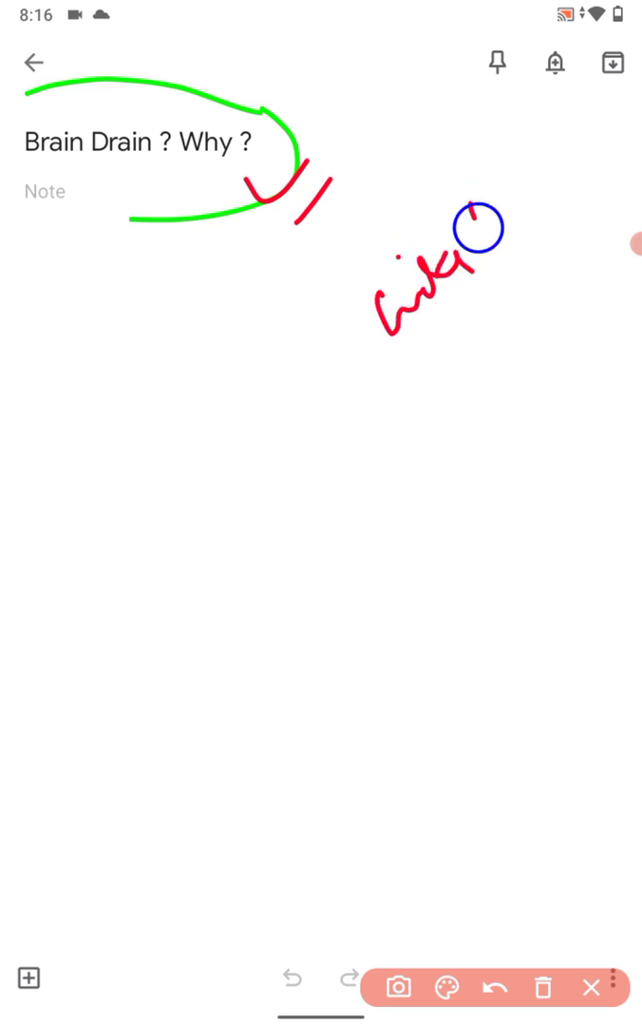
left_click_drag(475, 218, 570, 142)
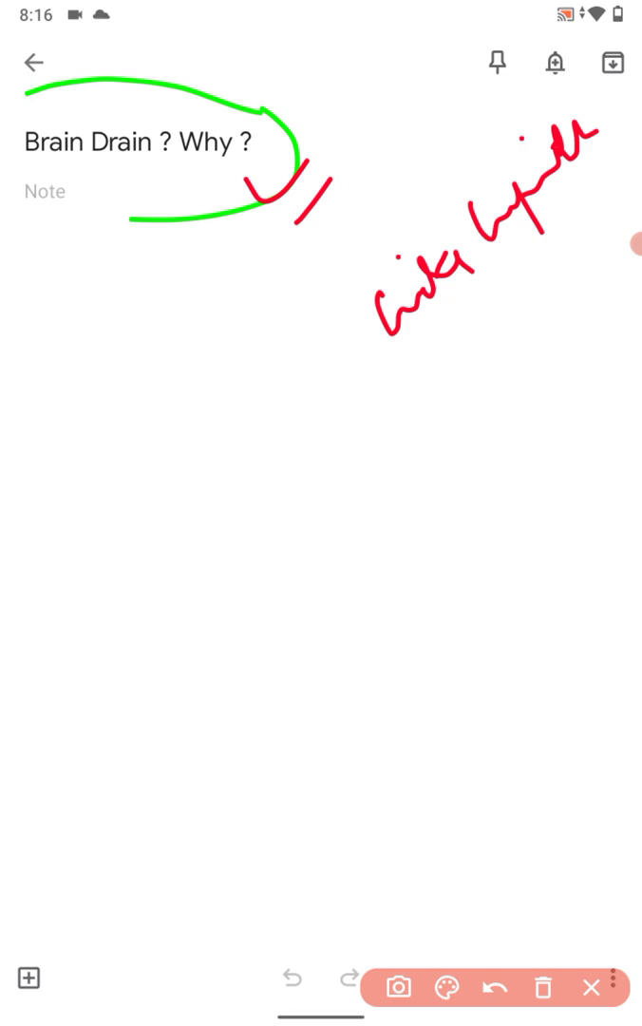
left_click_drag(479, 356, 465, 418)
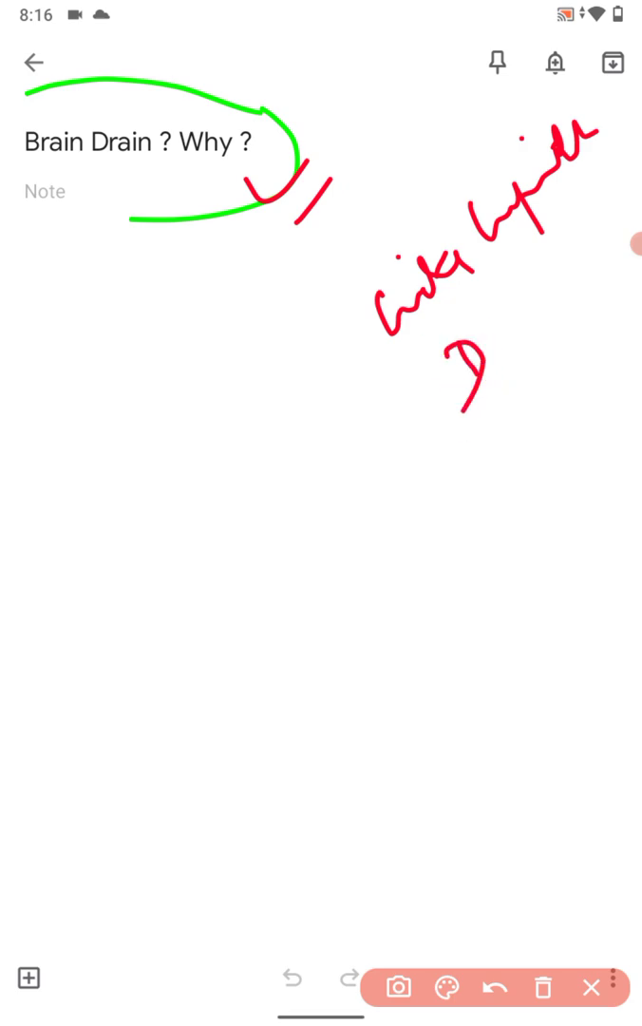
left_click_drag(475, 399, 541, 351)
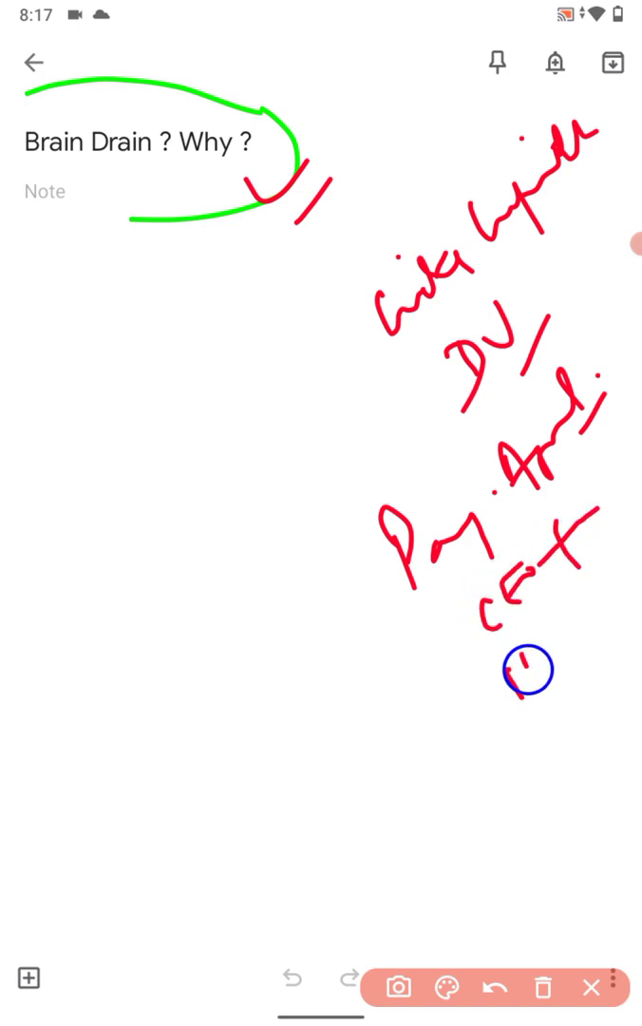
left_click_drag(532, 664, 551, 684)
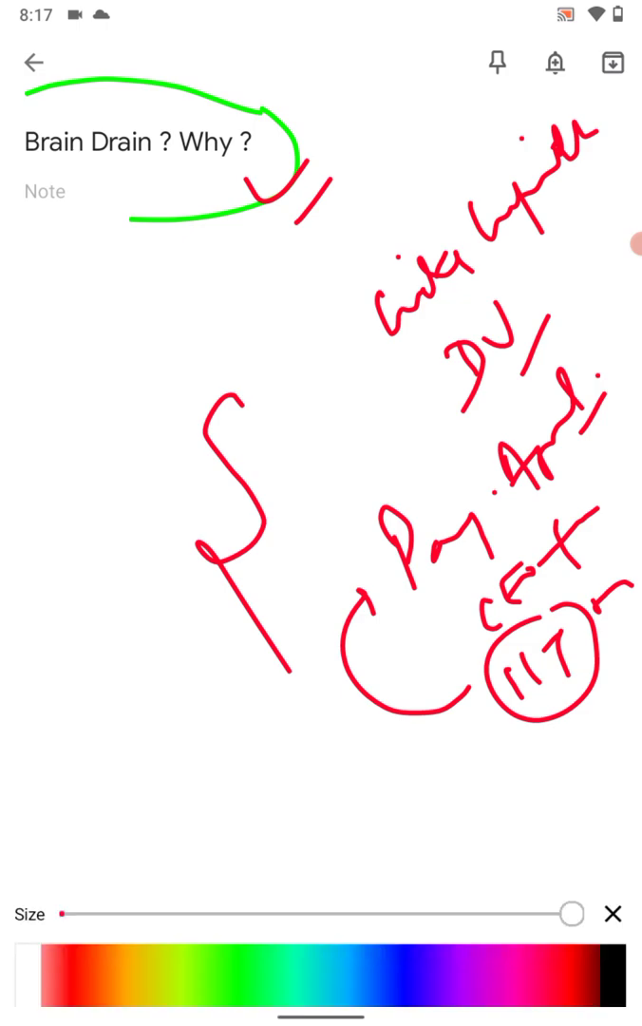
Switch the pen to blue and add blue notes beside the circled word.
left_click(612, 912)
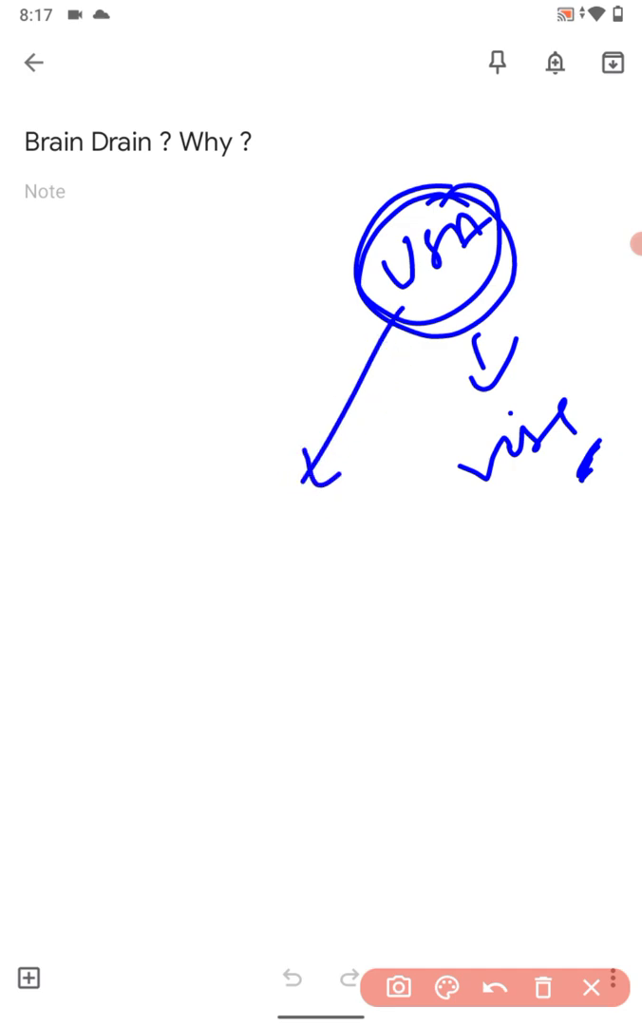
left_click_drag(304, 618, 408, 551)
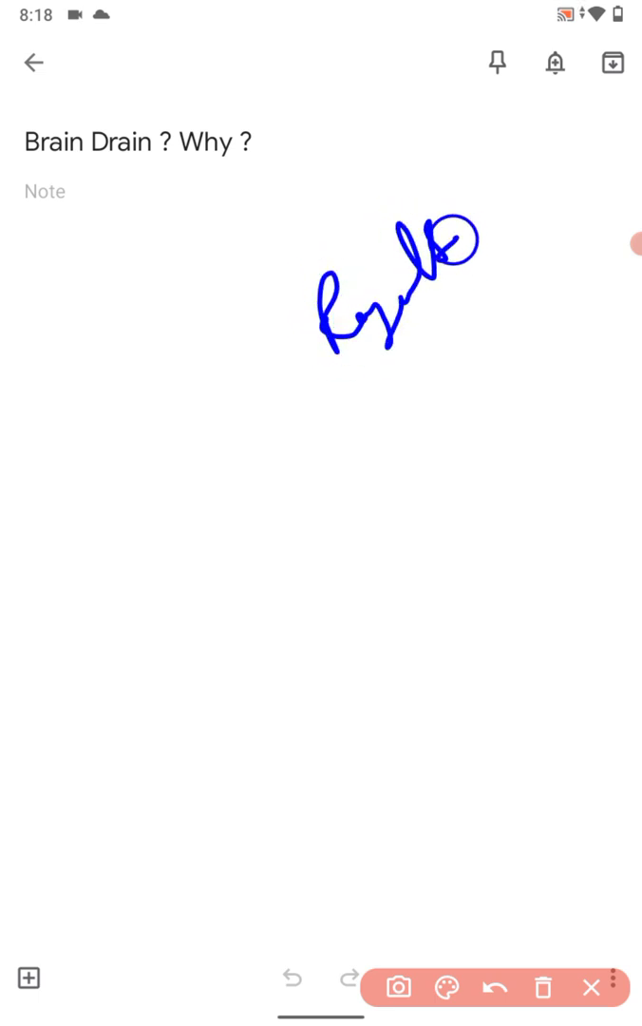
Write a blue word under the title, add a note below the diagram, then pick red ink.
left_click_drag(456, 237, 531, 304)
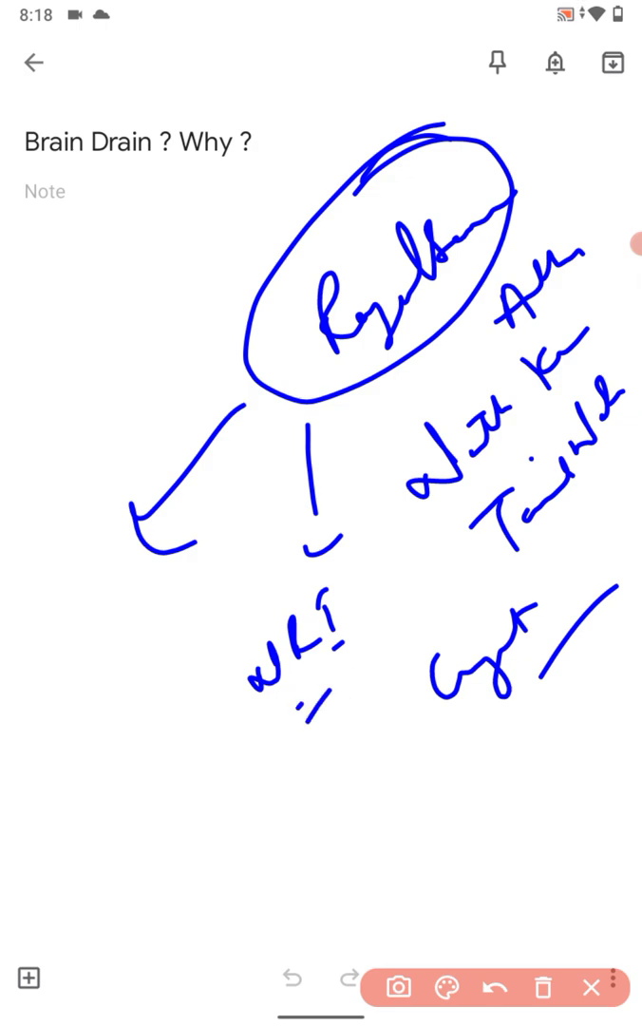
left_click_drag(368, 760, 384, 788)
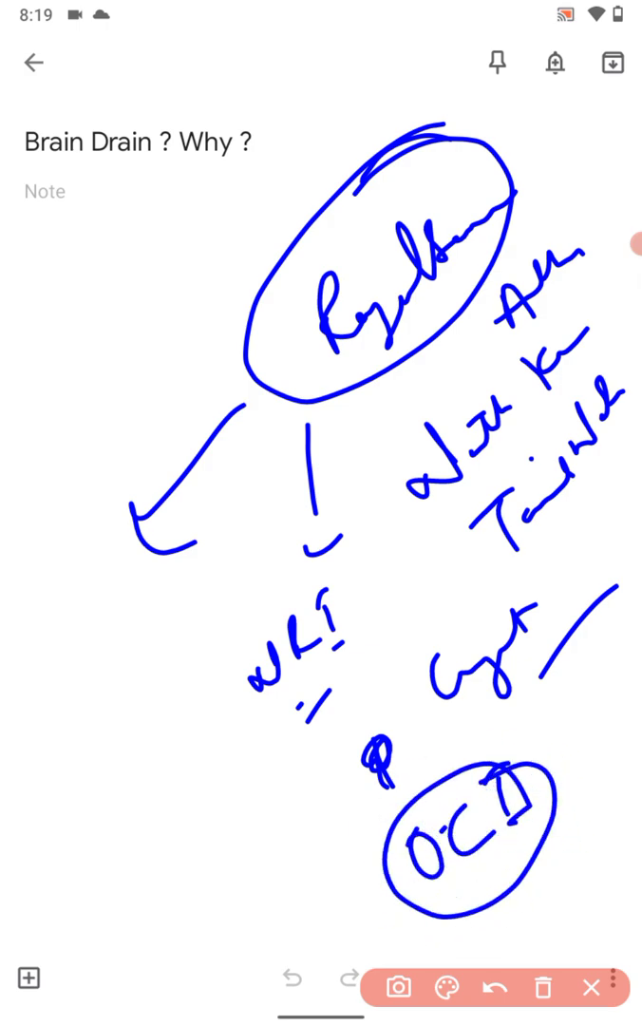
left_click(446, 988)
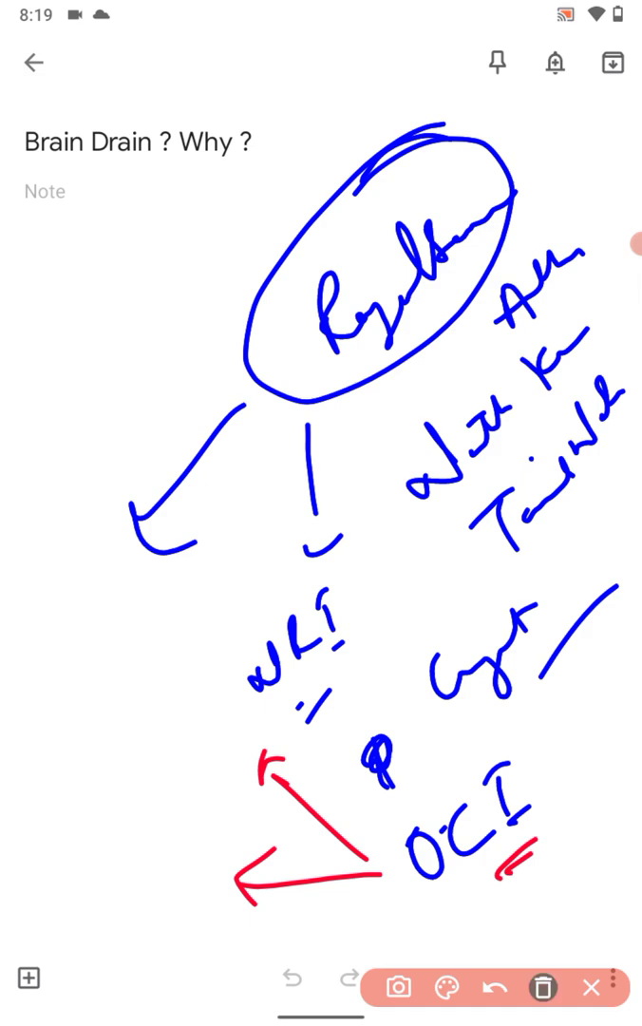
Clear the drawing with the trash icon and write new red notes on the right.
left_click(542, 988)
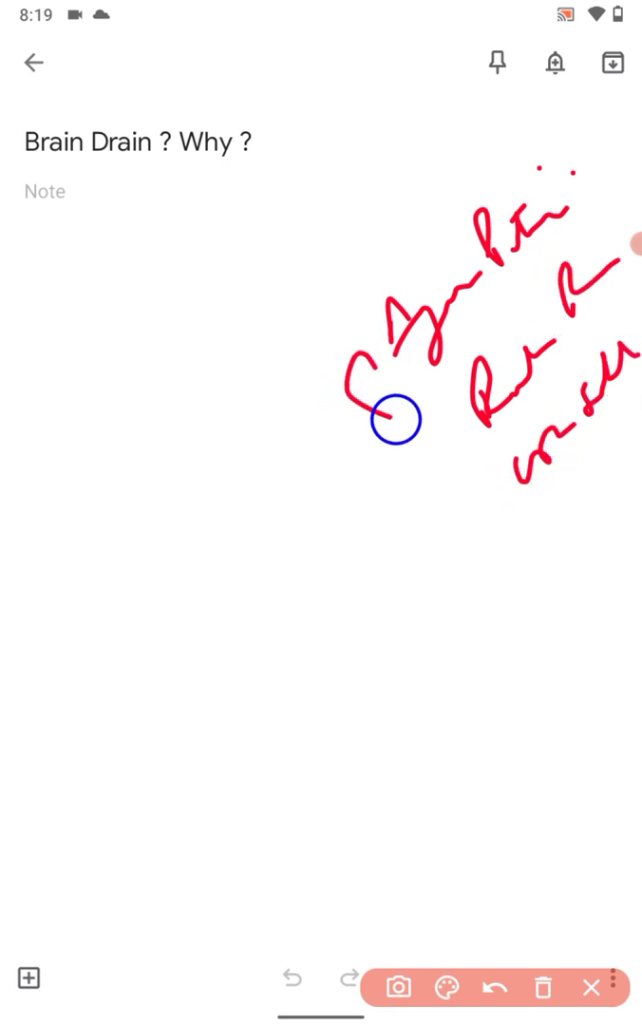
left_click_drag(399, 417, 455, 532)
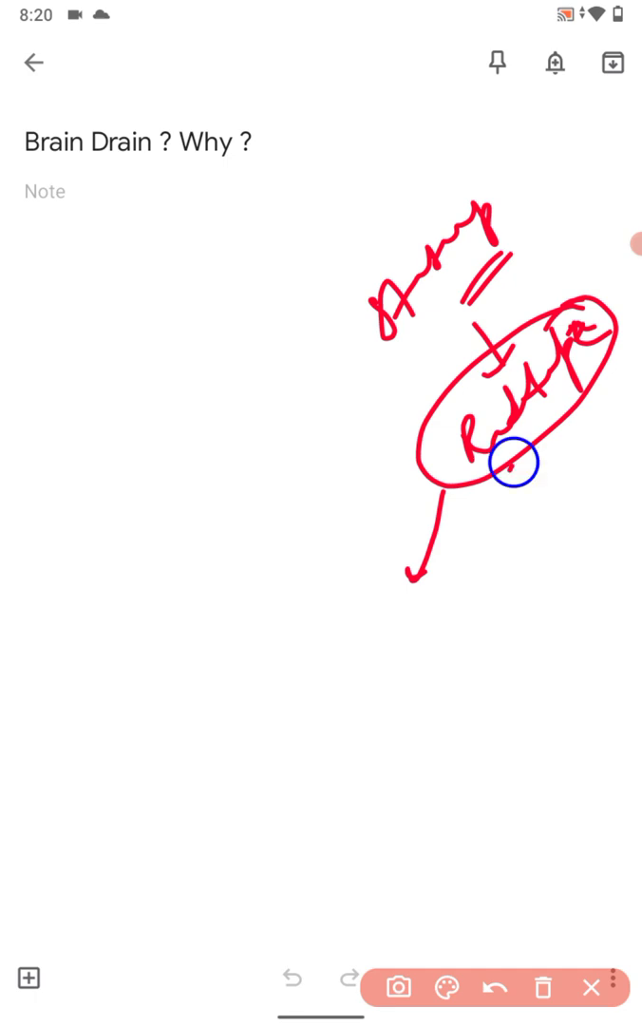
Draw a red arrow away from the circled word and add a mark beside it.
left_click_drag(359, 359, 274, 485)
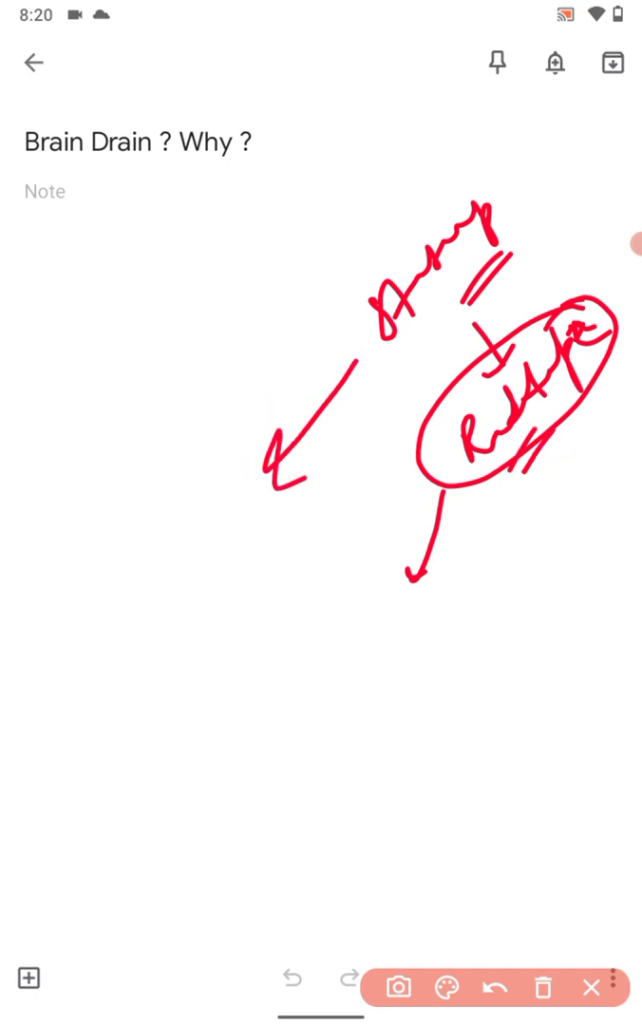
left_click_drag(199, 655, 304, 618)
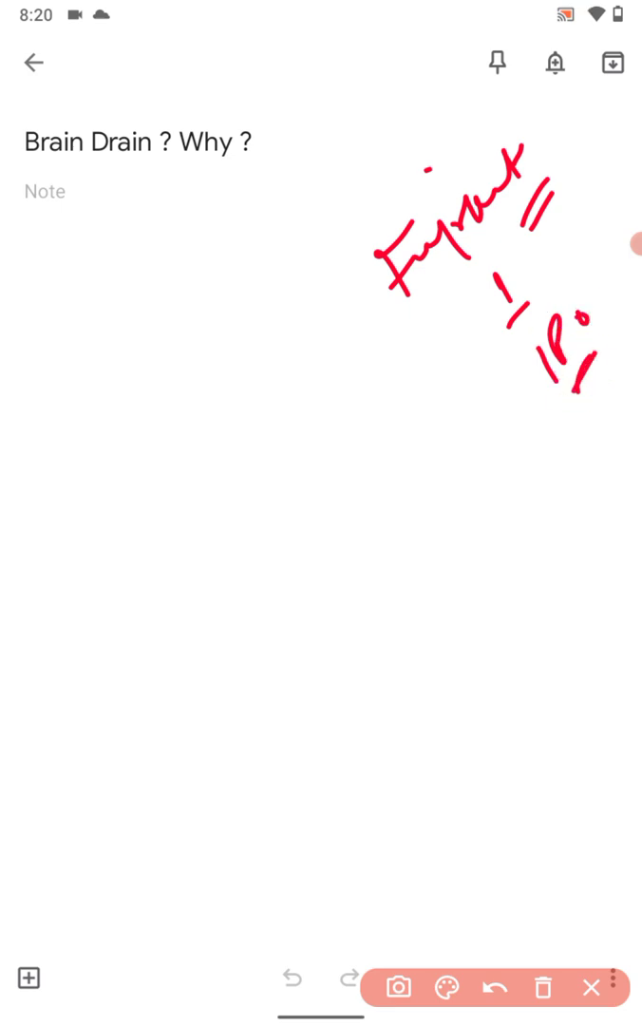
Draw a red arrow under the heading, a wavy stroke, more notes with a circled word and a small mark.
left_click_drag(370, 357, 337, 456)
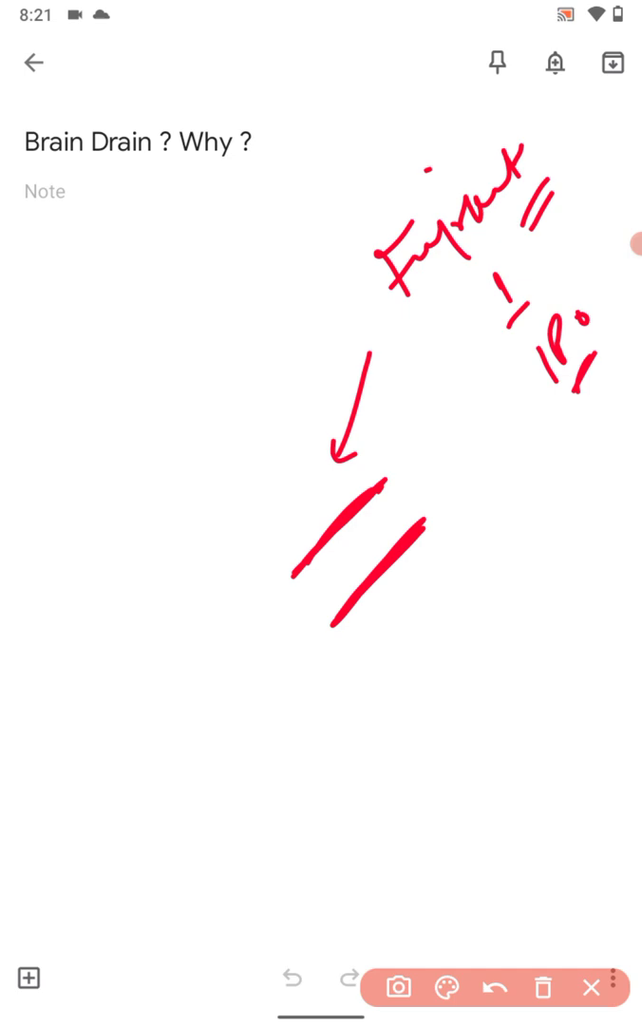
left_click_drag(394, 499, 461, 541)
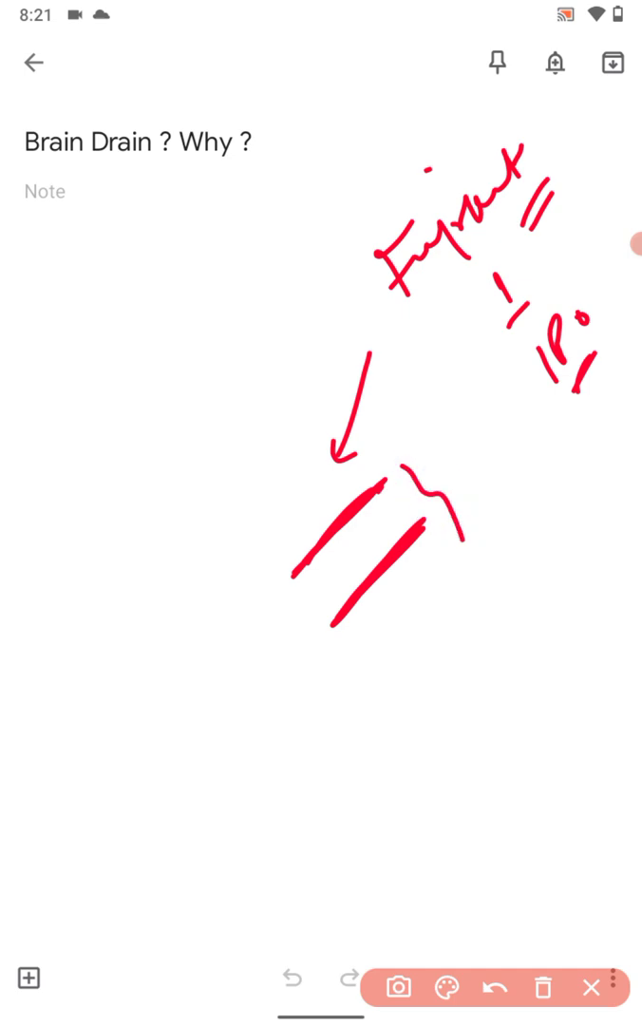
left_click_drag(508, 484, 570, 532)
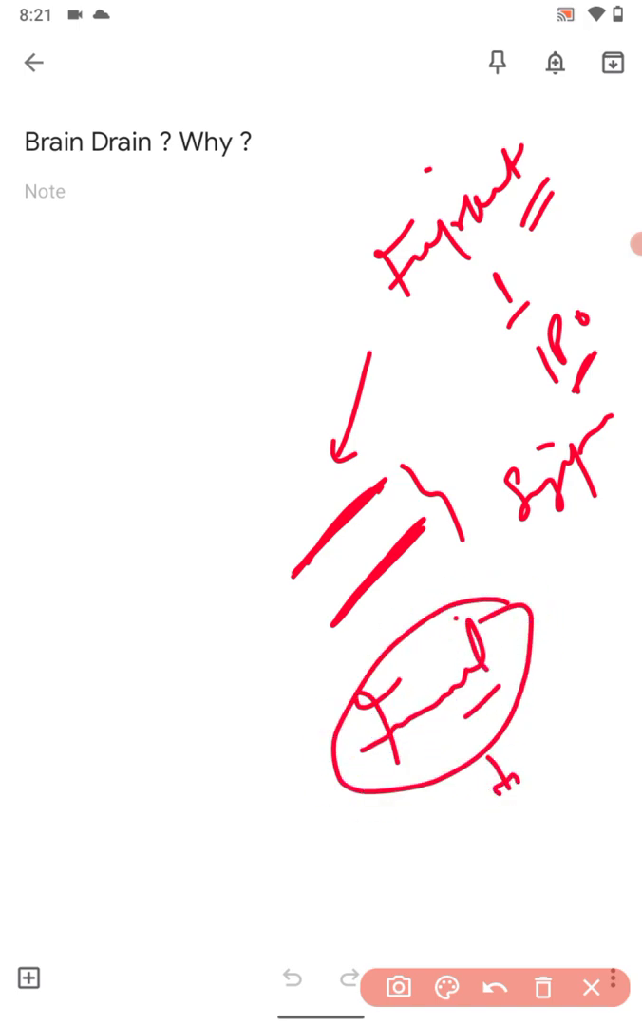
left_click_drag(494, 769, 512, 788)
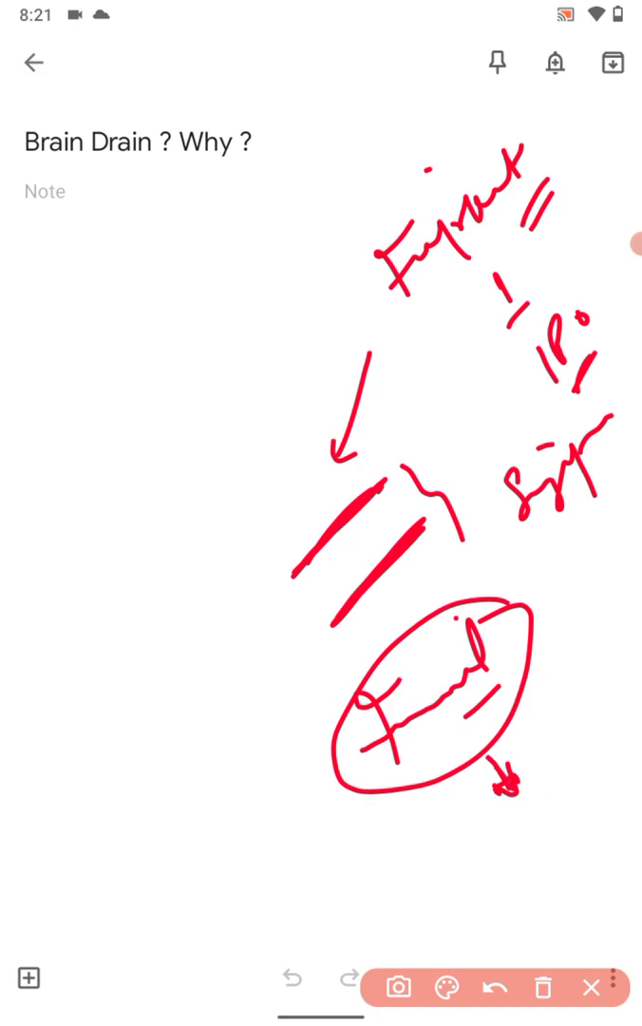